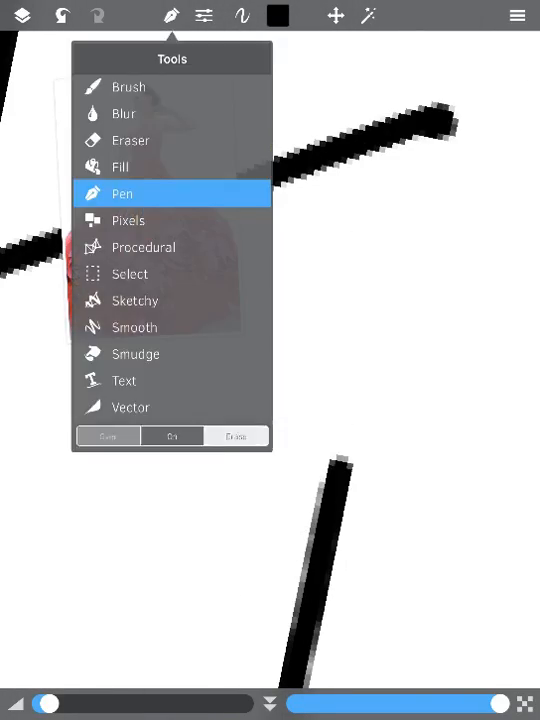
# Draw the girl's black line art: wavy hair, star crown, starry gown and floor line.
pyautogui.click(22, 15)
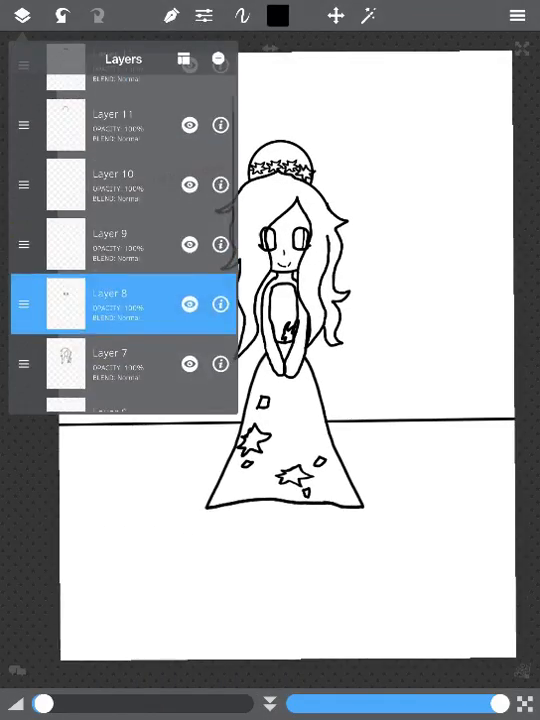
# Draw the chandelier's bowl, chain and bell outline beside a candle chandelier reference photo.
pyautogui.scroll(-3)
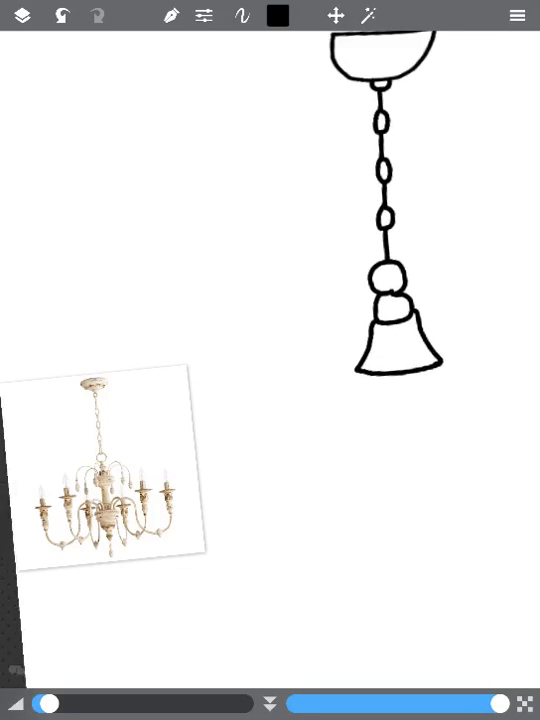
# Resize the chandelier above the girl, add pillars, tiled floor, colours and pink dialogue text.
pyautogui.click(335, 15)
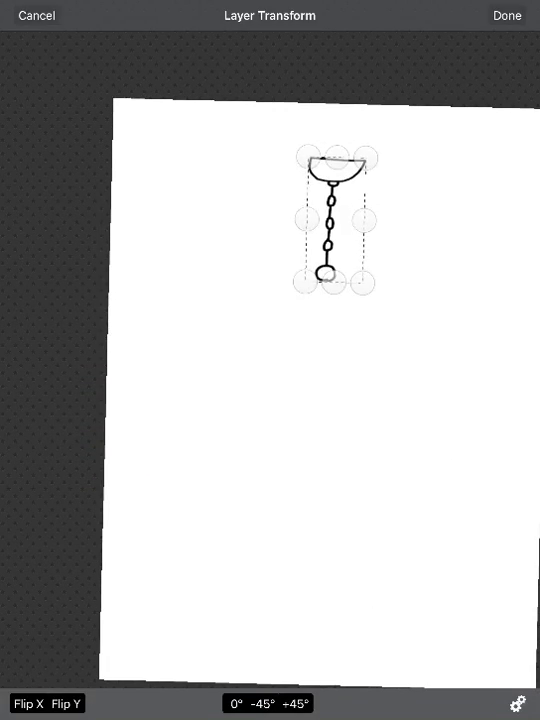
pyautogui.click(507, 16)
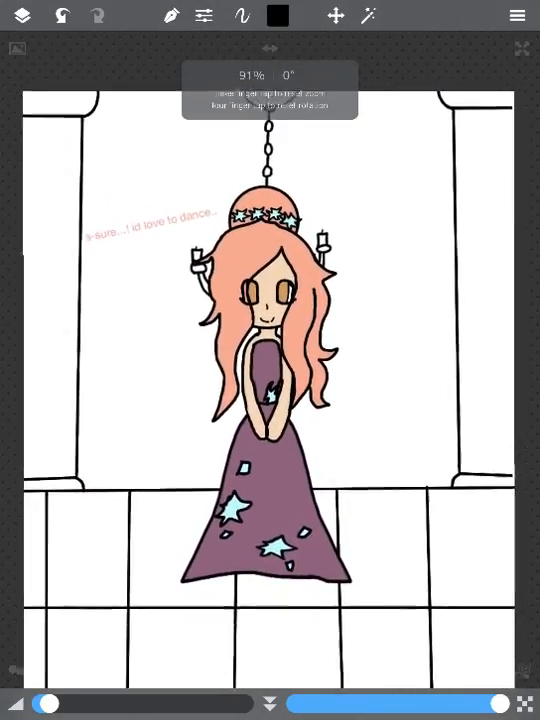
pyautogui.click(278, 16)
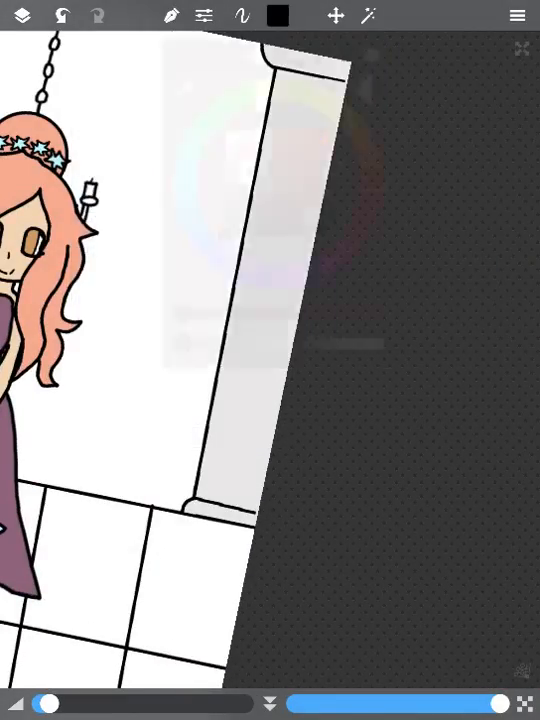
# Colour the chandelier candle flames orange and their holders yellow.
pyautogui.click(22, 15)
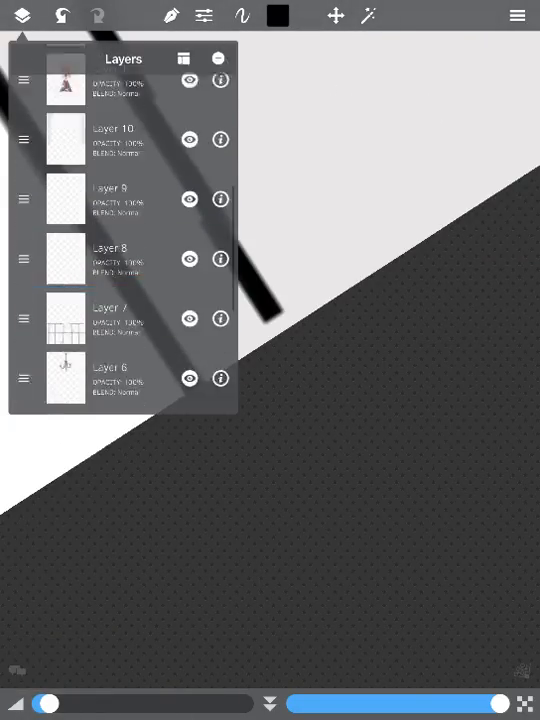
pyautogui.click(22, 15)
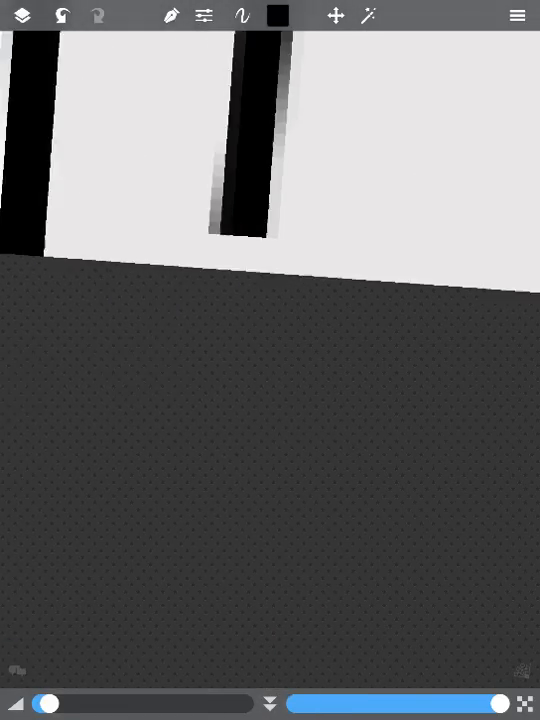
pyautogui.click(278, 15)
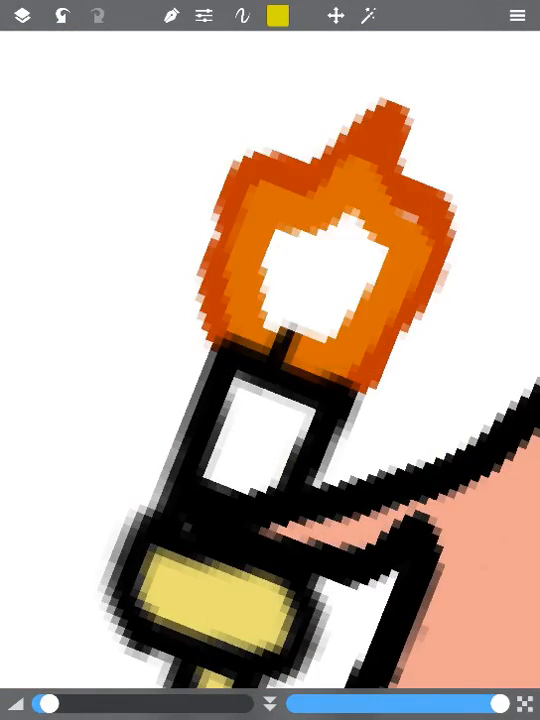
# Add a soft glow to the flames, fill the backdrop purple, tiles yellow and pillars grey.
pyautogui.click(279, 16)
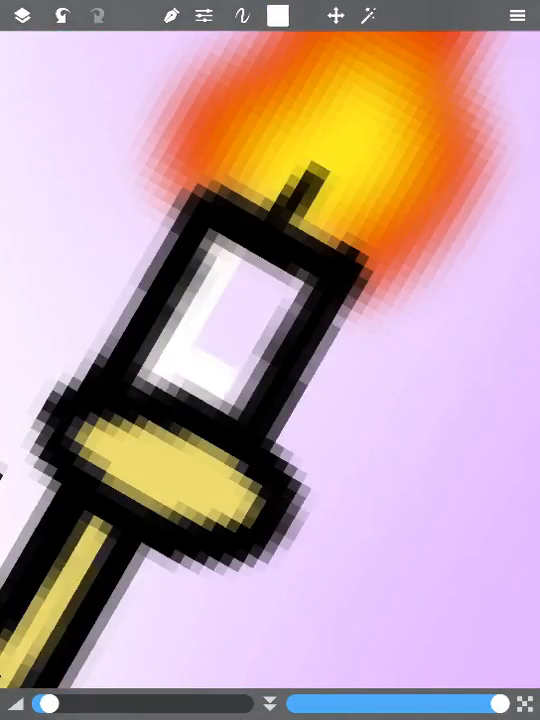
pyautogui.click(22, 15)
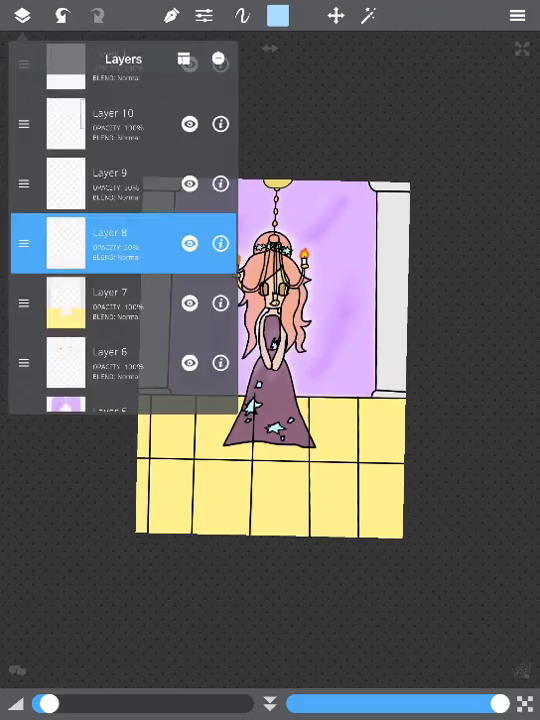
# Shade the girl's hair in soft pink and her skin in peach with a textured brush.
pyautogui.click(278, 15)
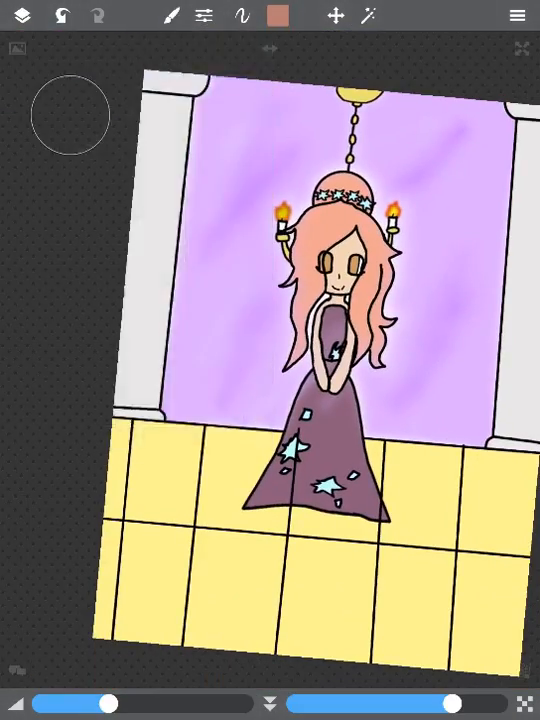
pyautogui.click(22, 15)
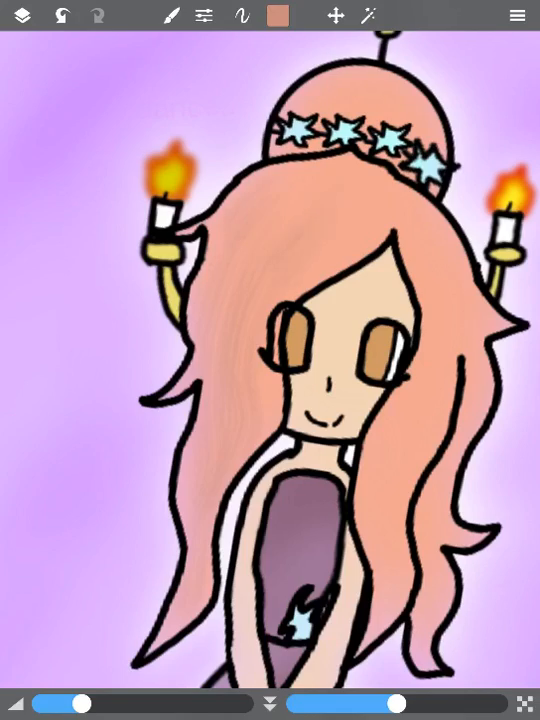
pyautogui.click(22, 15)
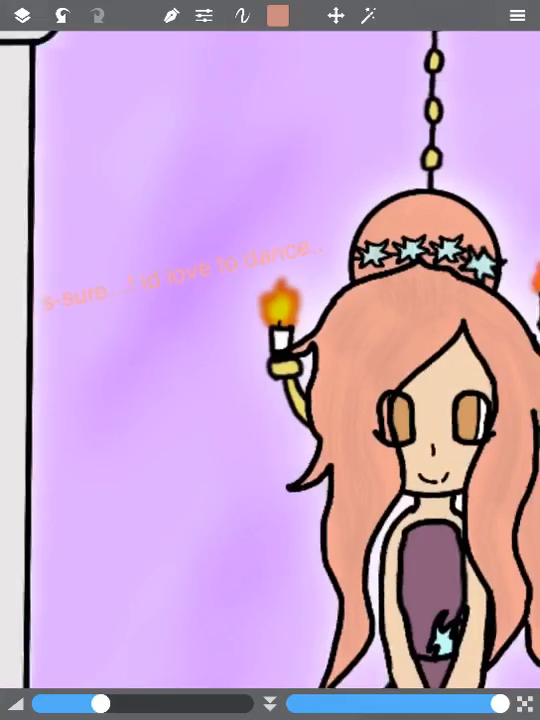
pyautogui.click(22, 15)
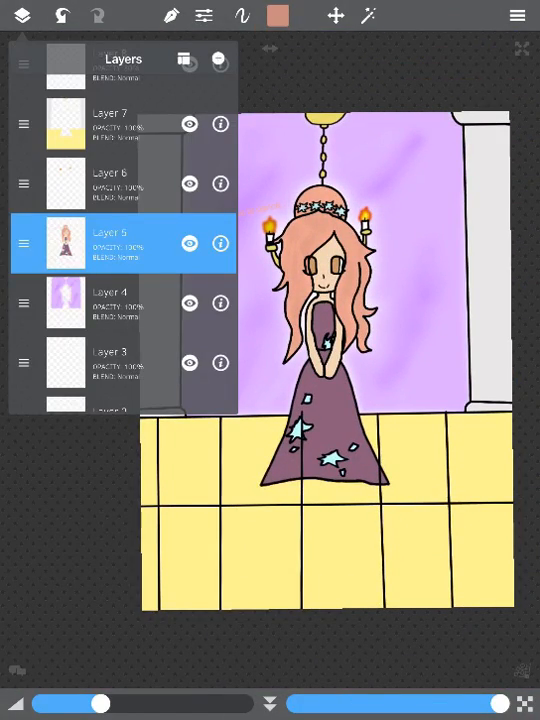
# Paint a soft blue-grey glow around the girl's outline against the purple backdrop.
pyautogui.click(278, 16)
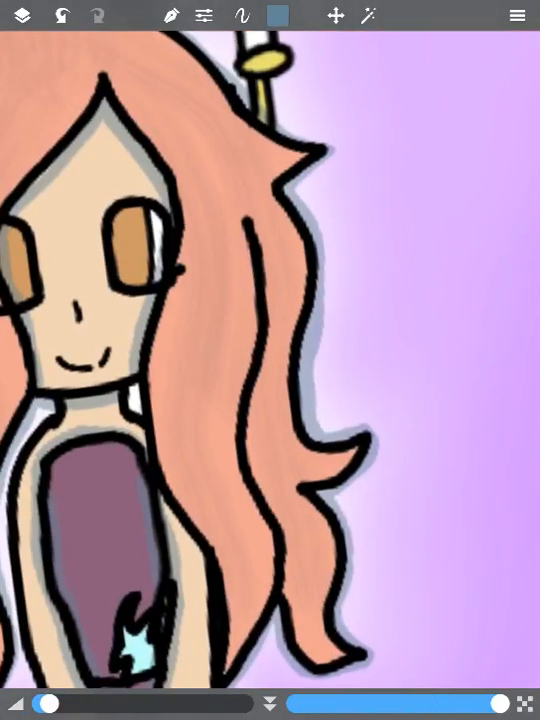
pyautogui.click(21, 15)
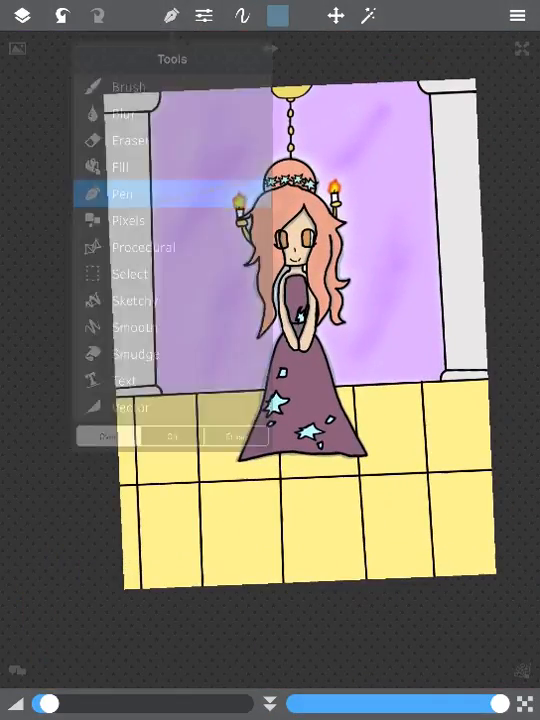
pyautogui.click(123, 113)
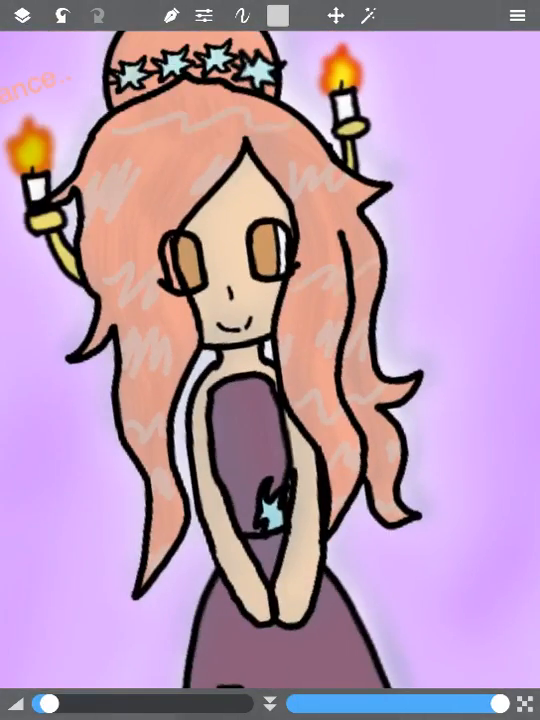
# Scribble light highlight strokes through the girl's pink hair.
pyautogui.click(170, 16)
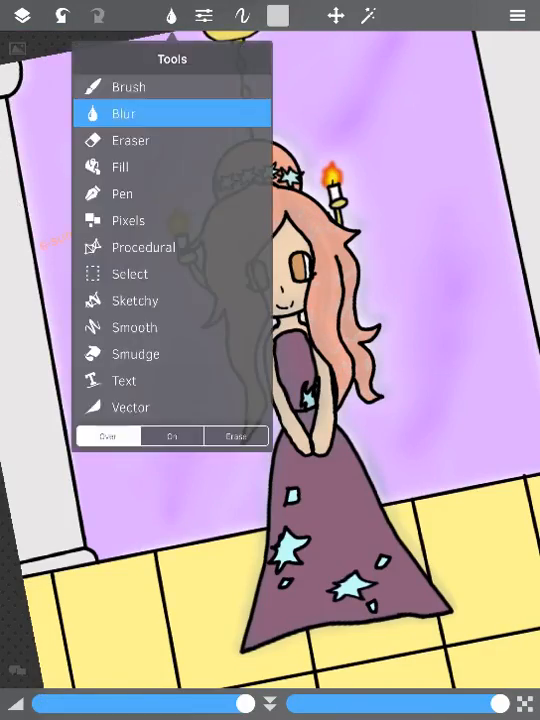